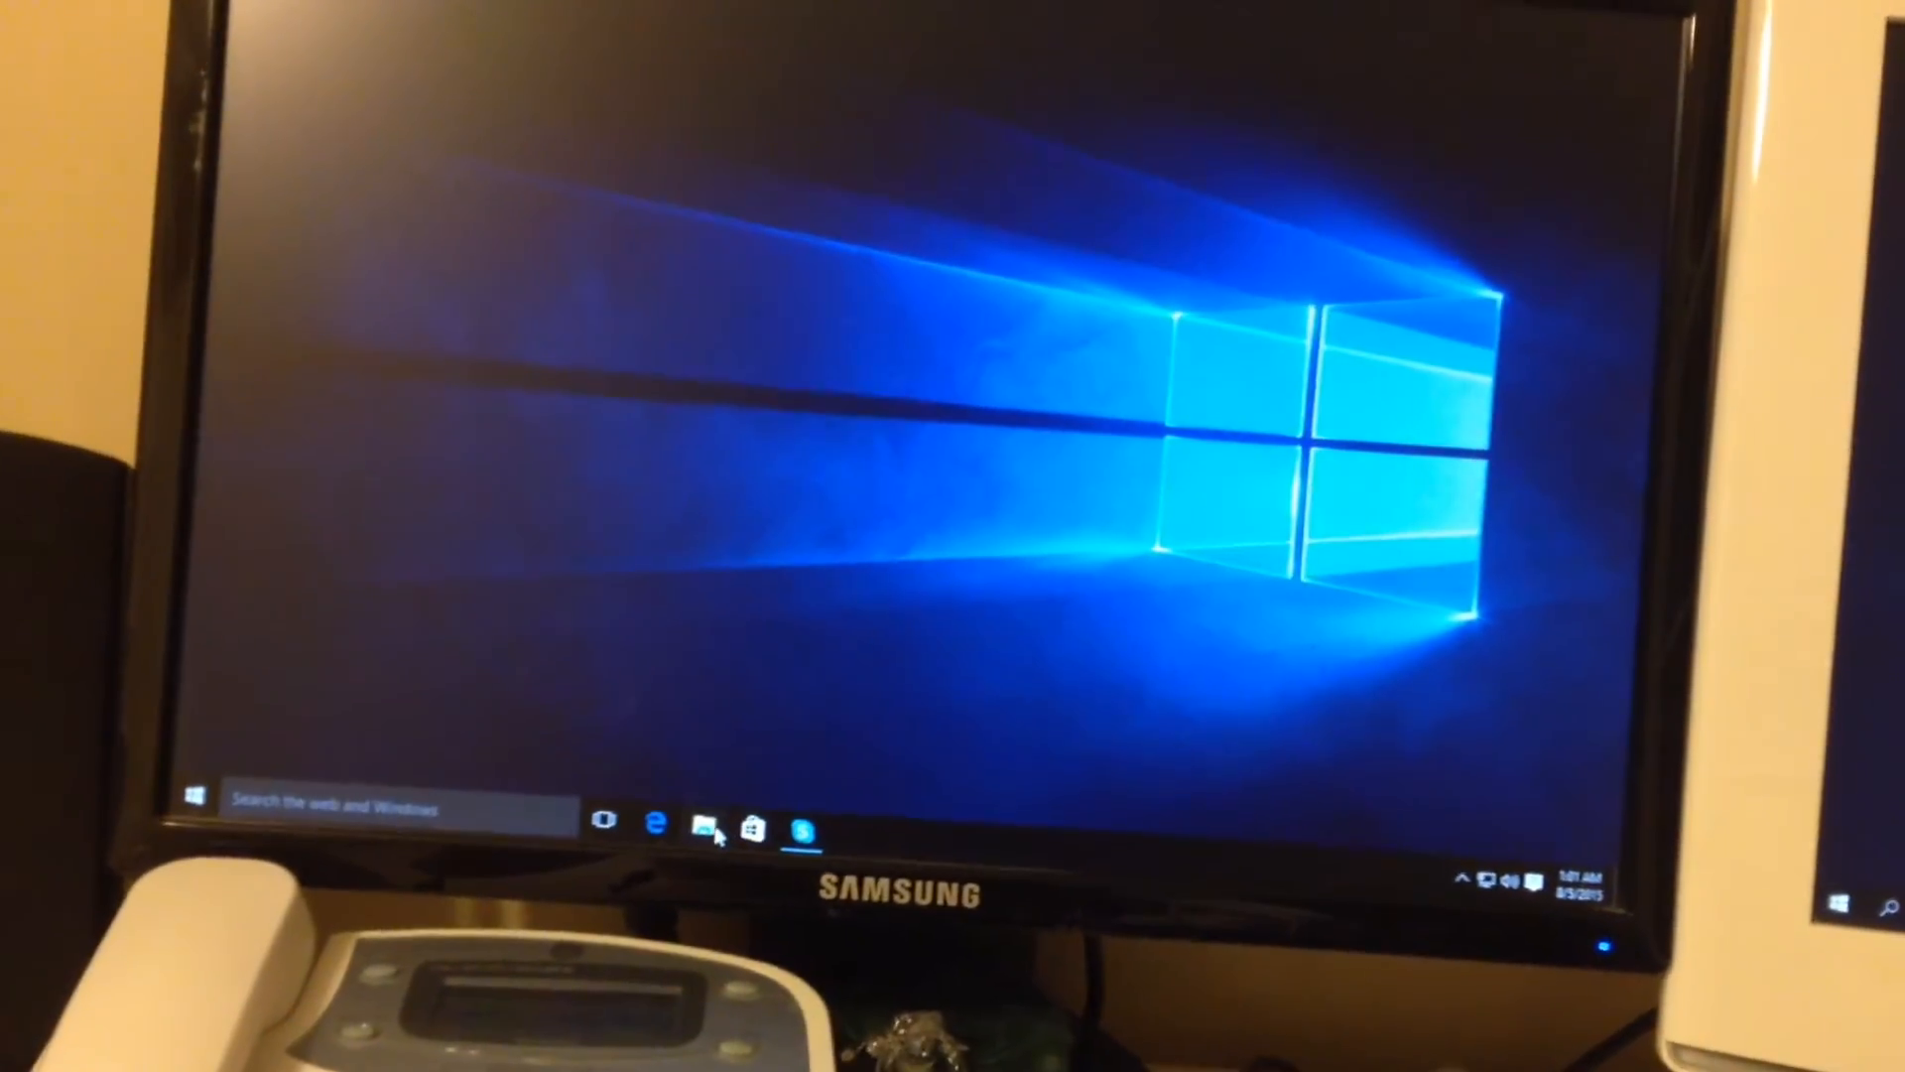
Step: Launch File Explorer from the taskbar, landing on Quick access with six frequent folders
left_click(699, 830)
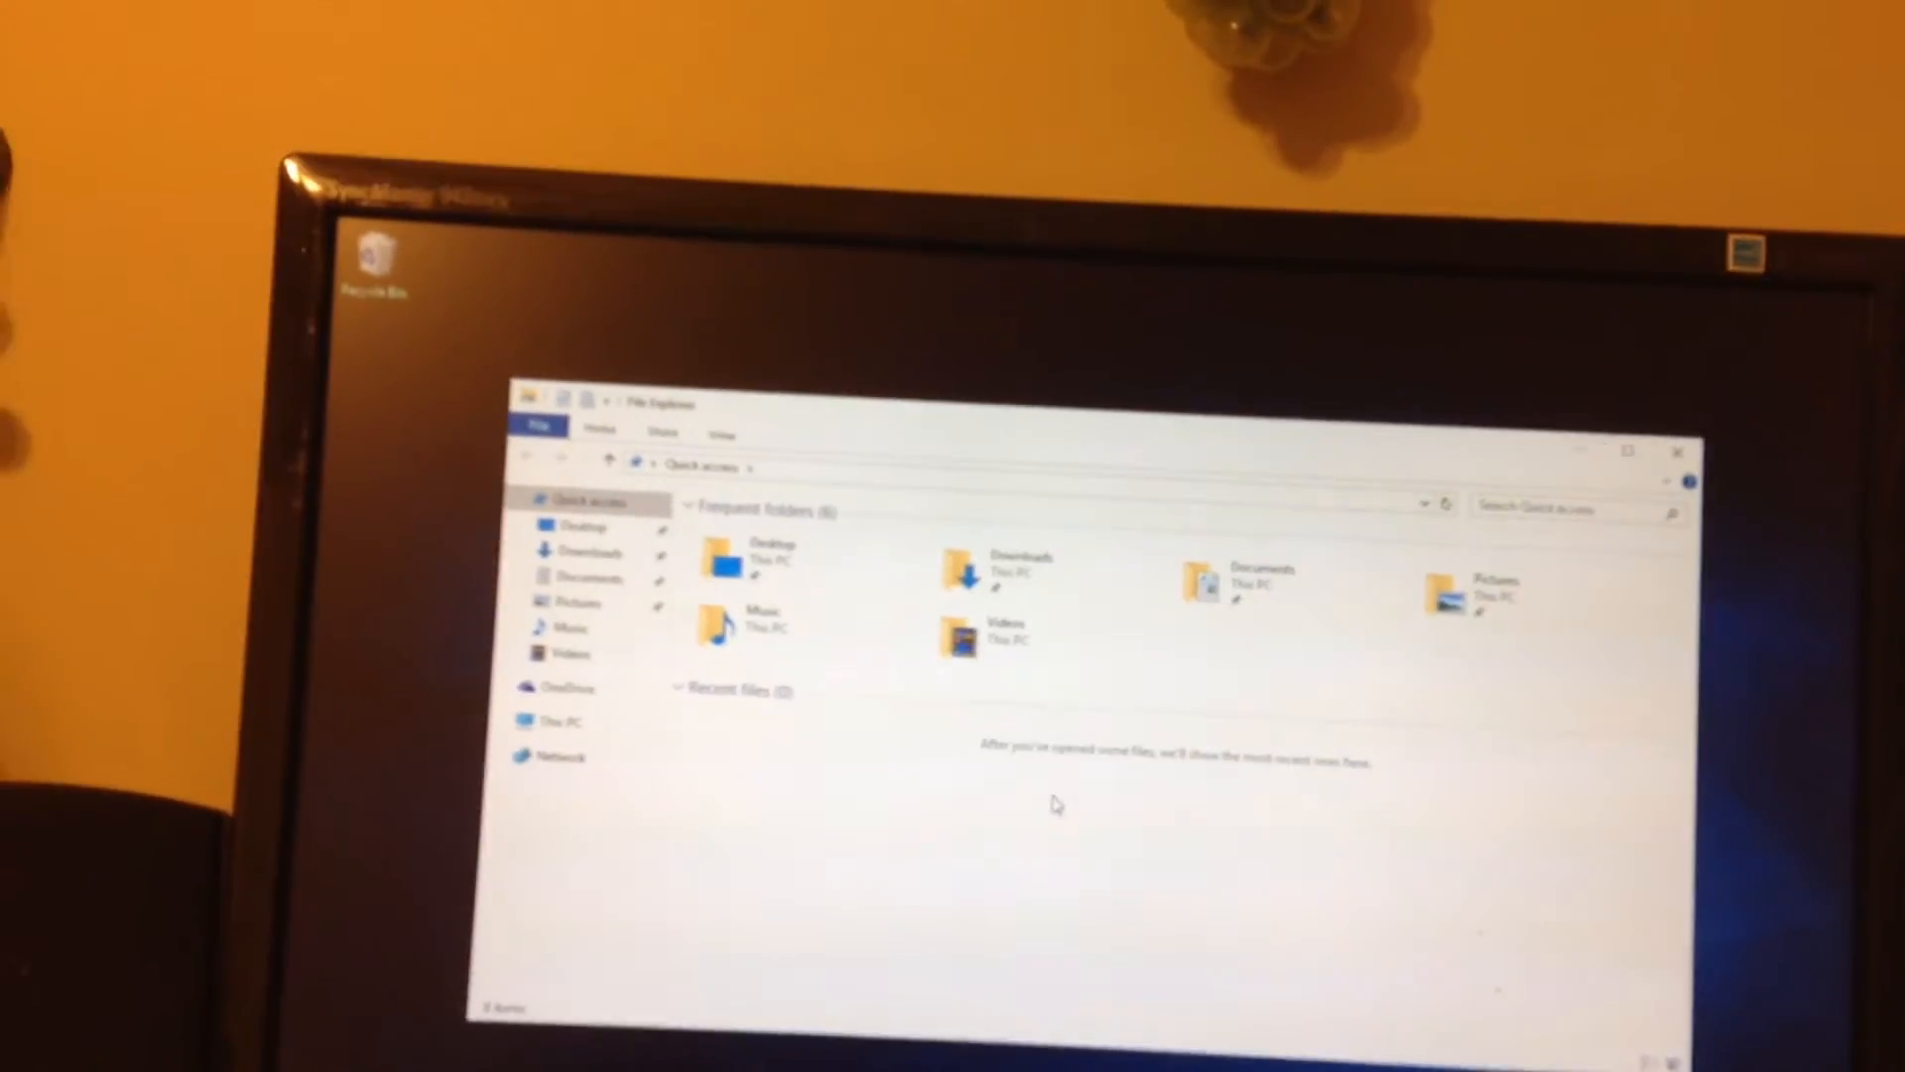